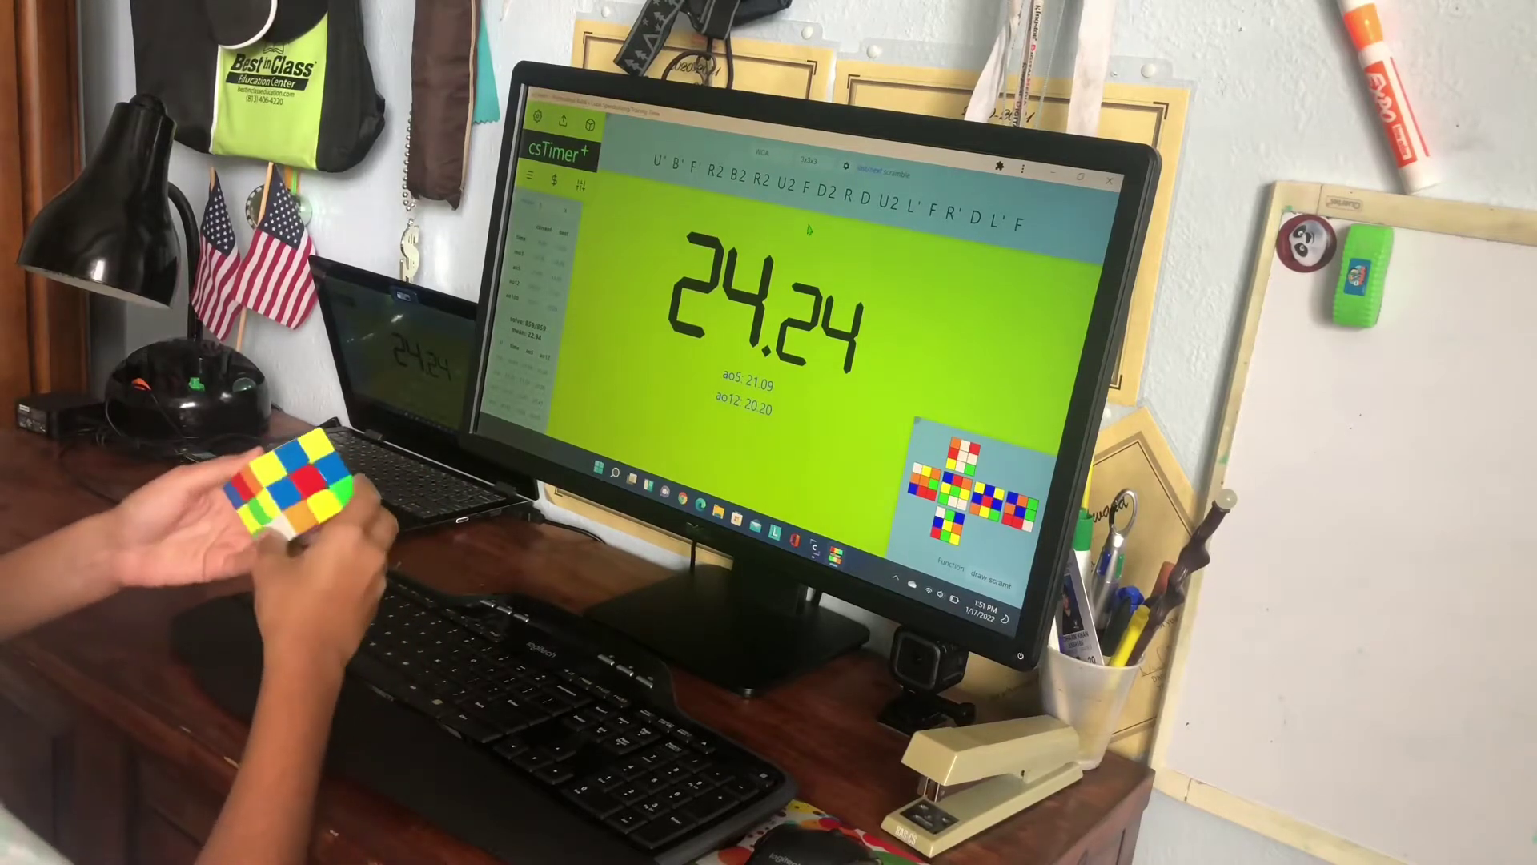
Step: Begin the 15-second inspection countdown for a new solve after the 24.24 result
key(space)
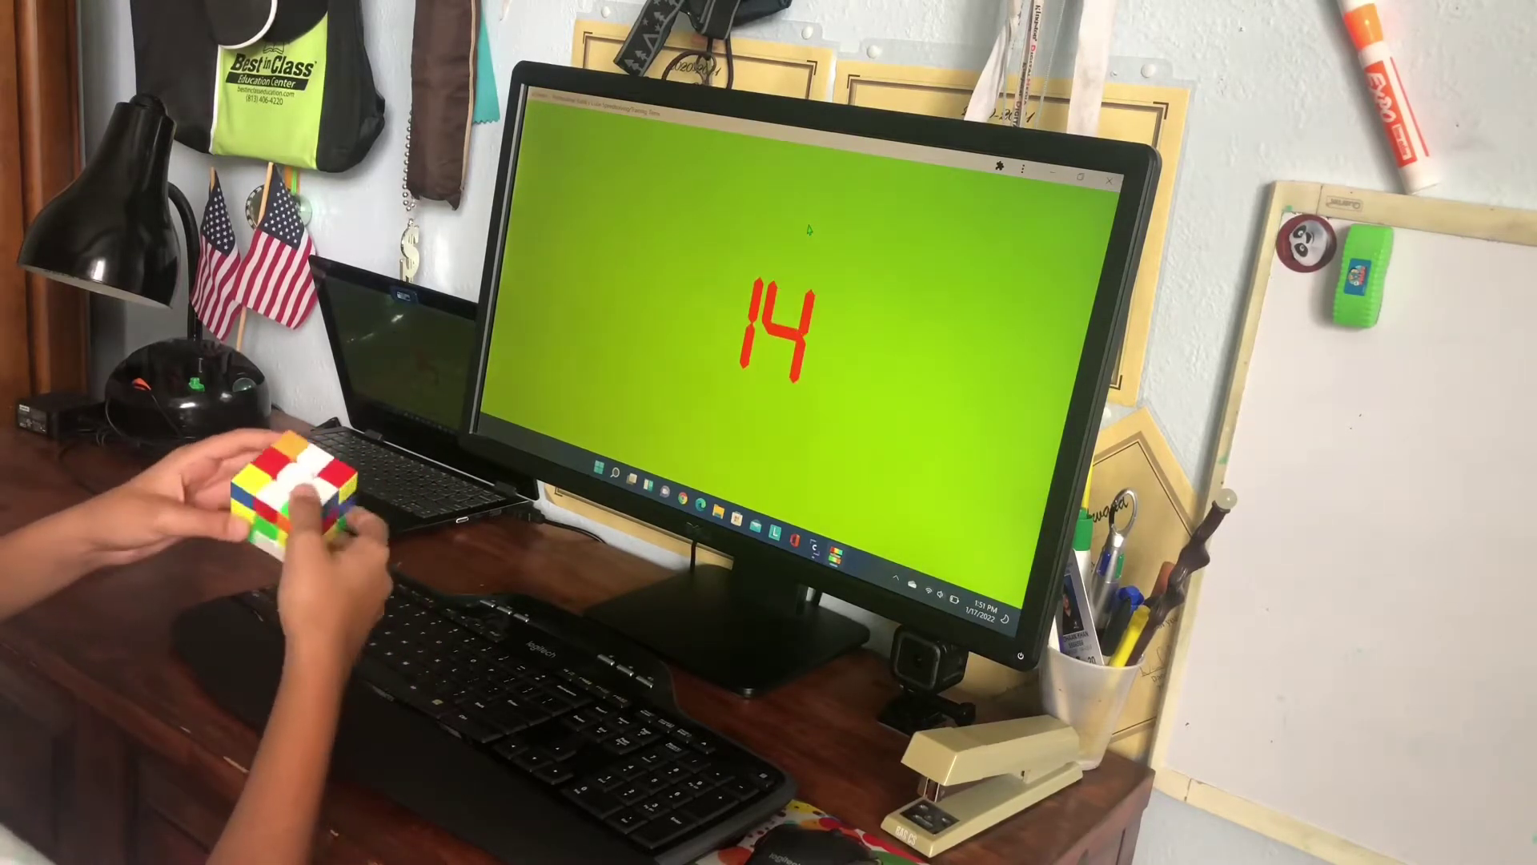